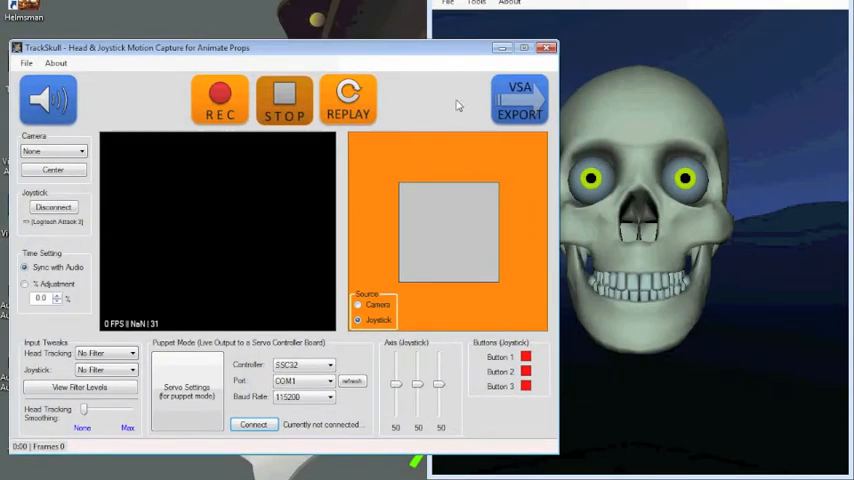
mouse_move(309, 342)
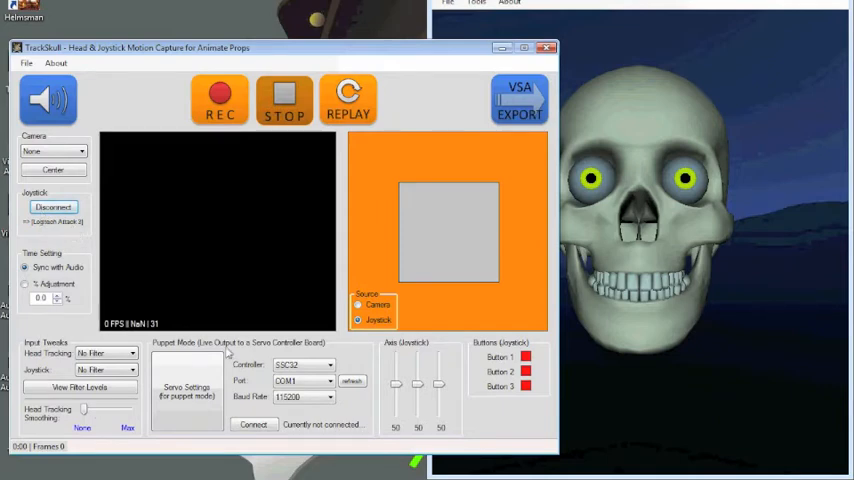
- Configure puppet-mode servo limits for joystick axes 1–3 and button 1, then confirm
left_click(187, 390)
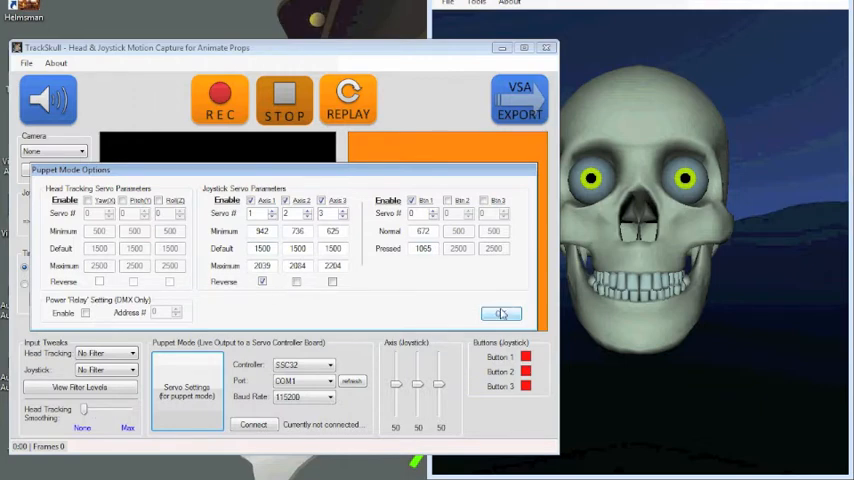
left_click(502, 314)
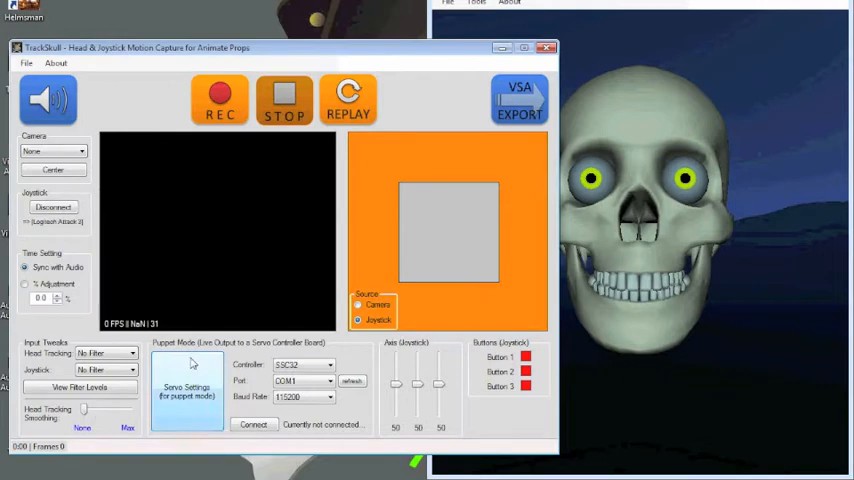
mouse_move(253, 424)
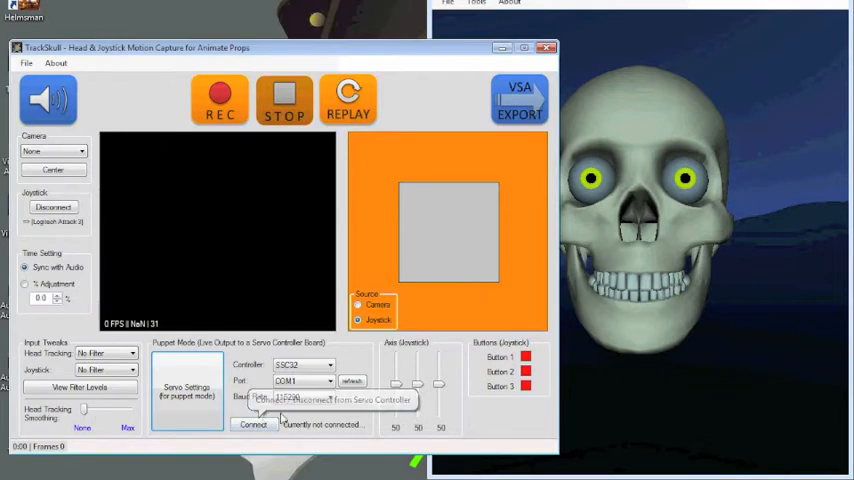